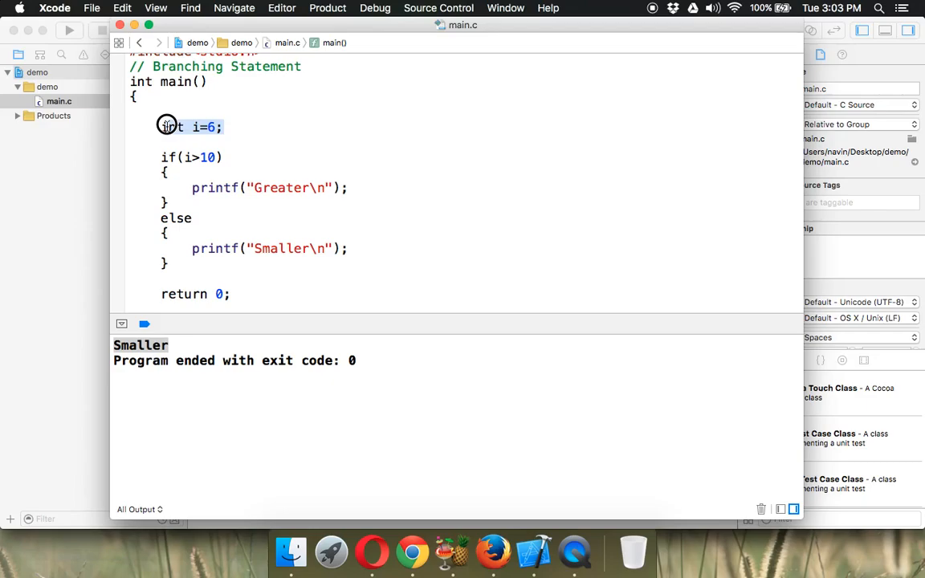
# Step: Replace the old i>10 branching code with int a=6, b=3, c=4
pyautogui.press('Delete')
pyautogui.write('a,b,c')
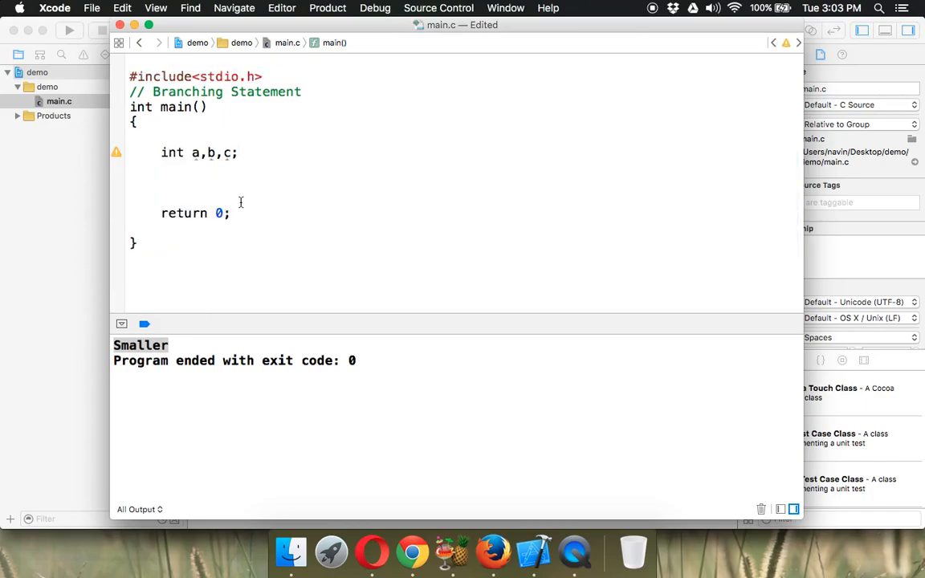
pyautogui.write('=6')
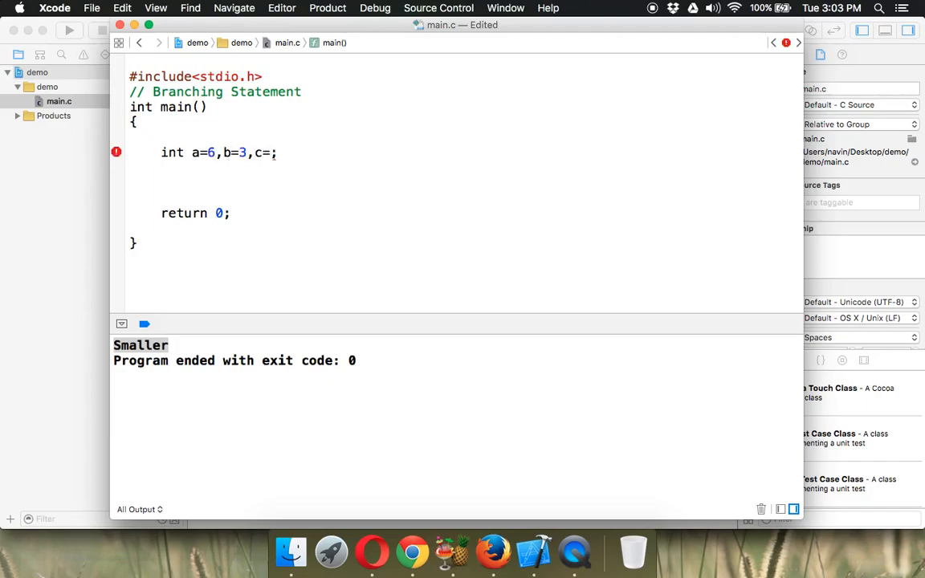
pyautogui.write('4')
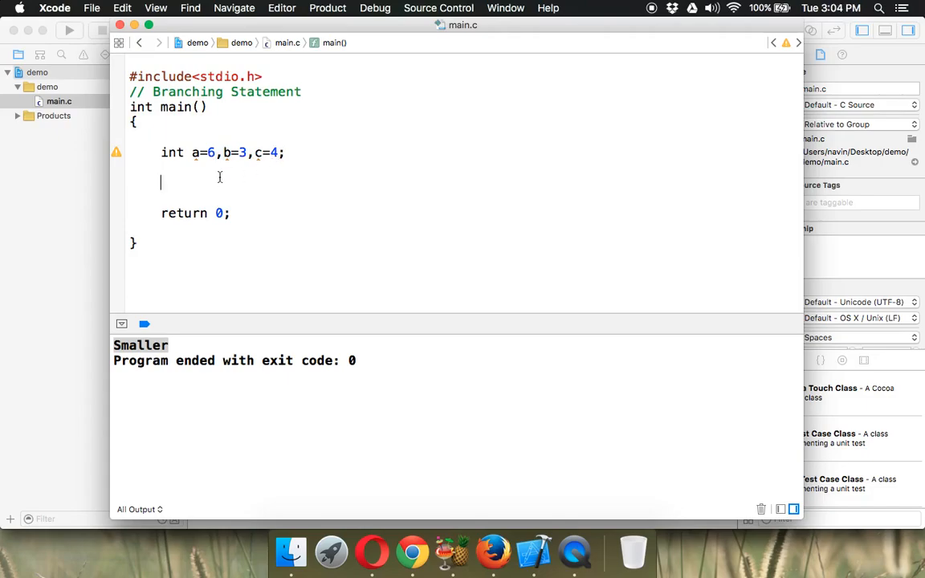
pyautogui.write('if()')
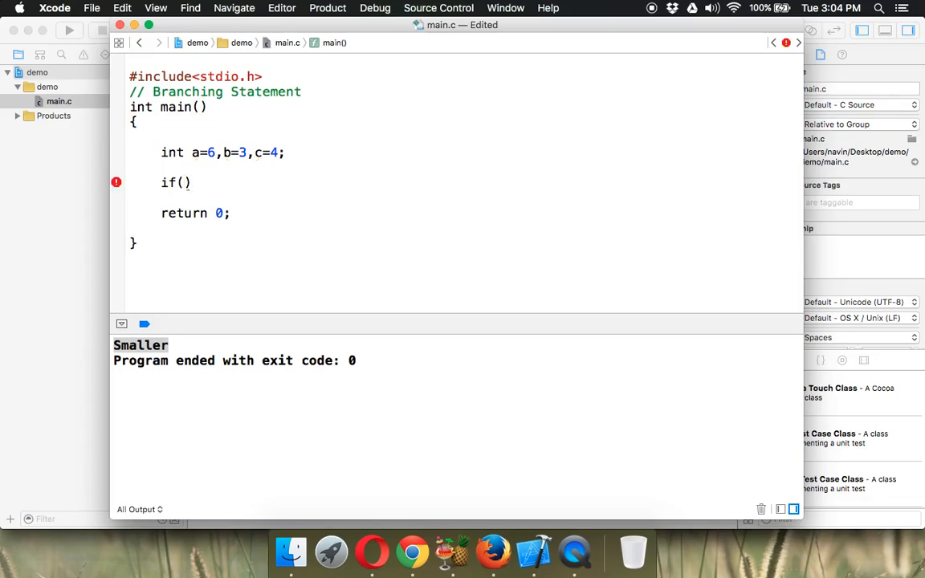
# Step: Write if(a>b && a>c) with braces containing printf("%d is greater",a);
pyautogui.click(195, 152)
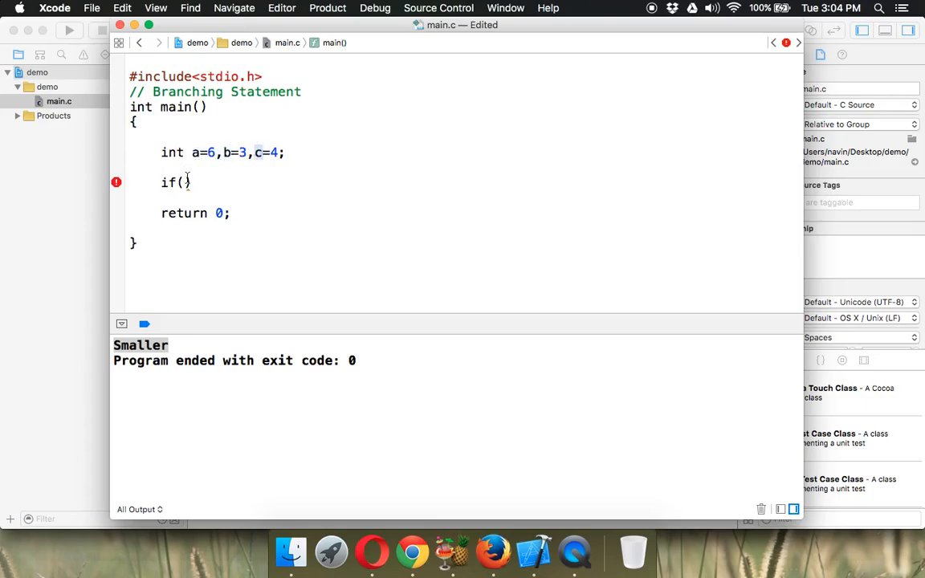
pyautogui.write('a>')
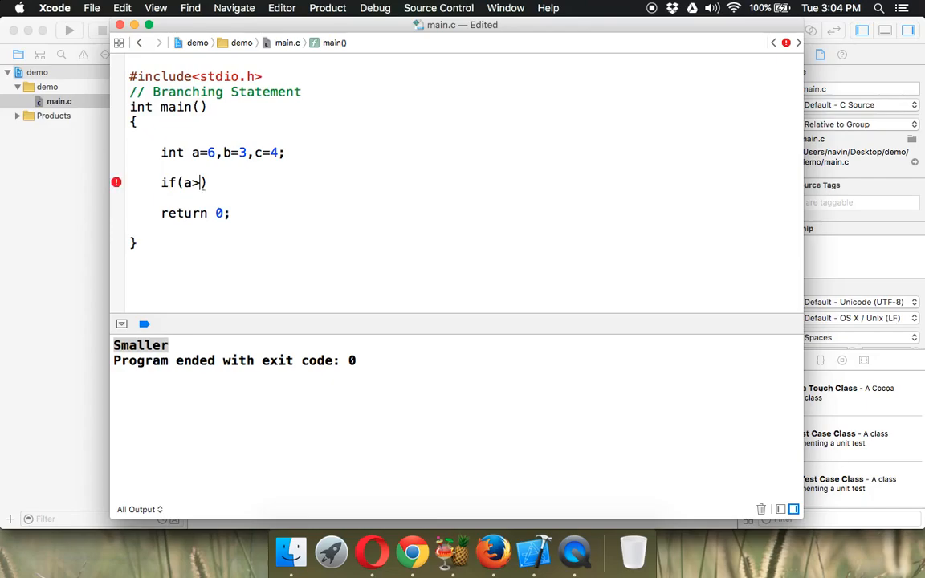
pyautogui.write('b && a>c')
pyautogui.write('printf(')
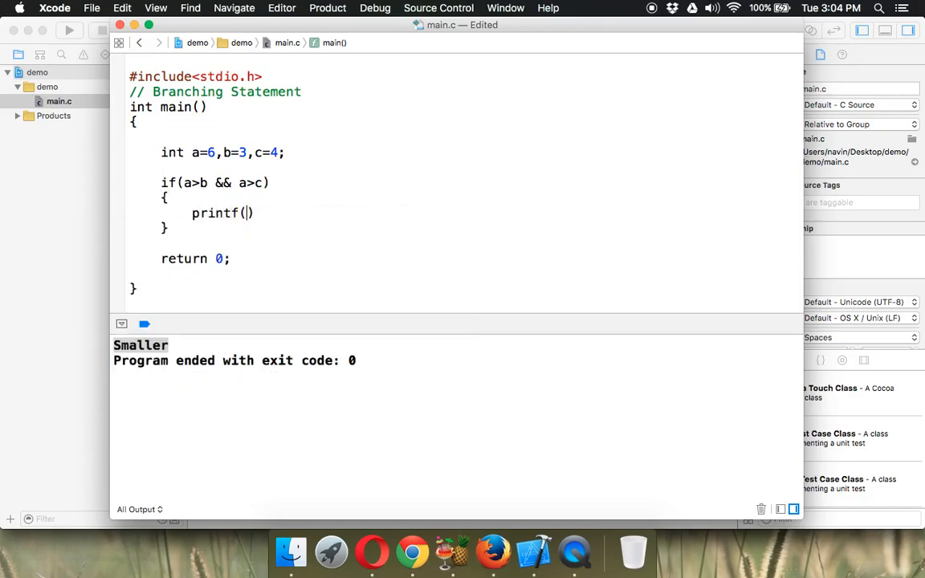
pyautogui.write('""')
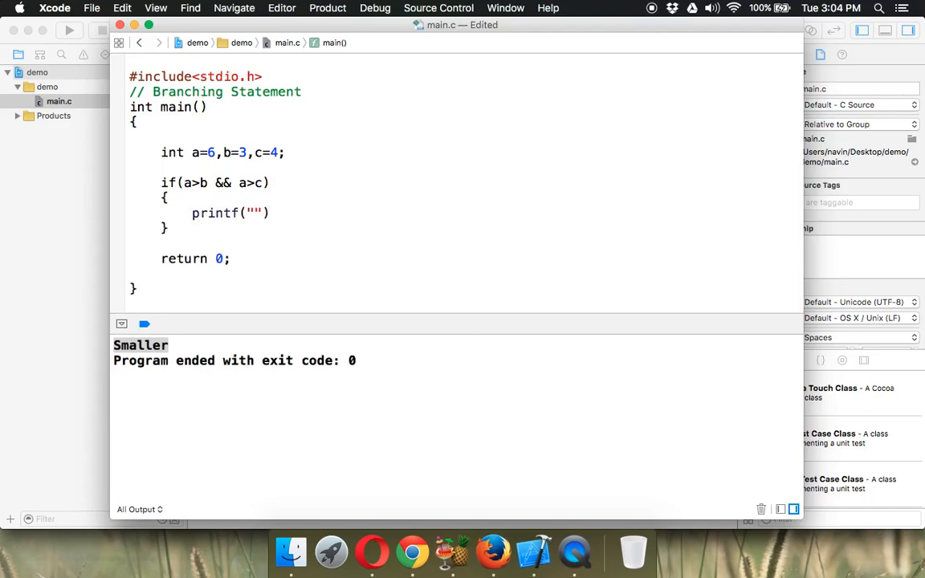
pyautogui.write('%d')
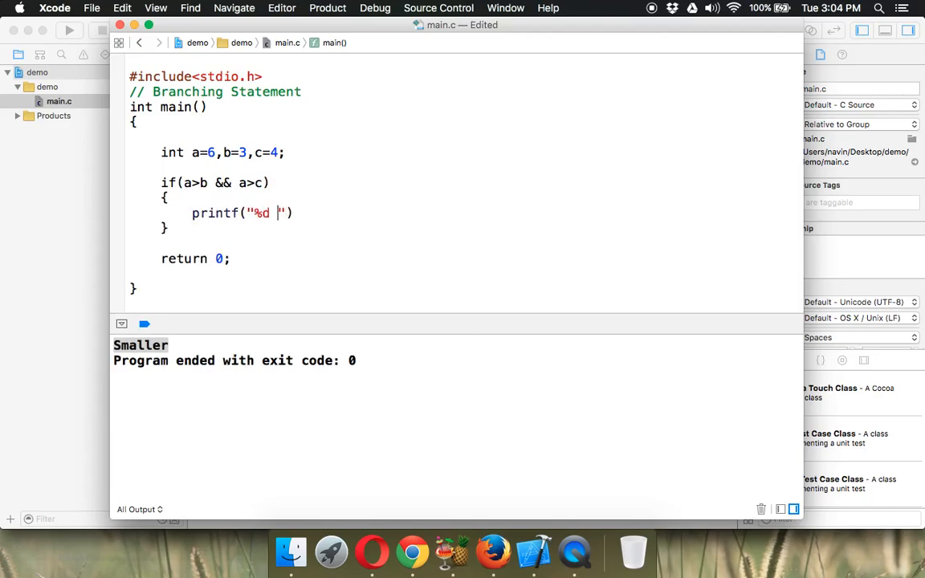
pyautogui.write('is greate')
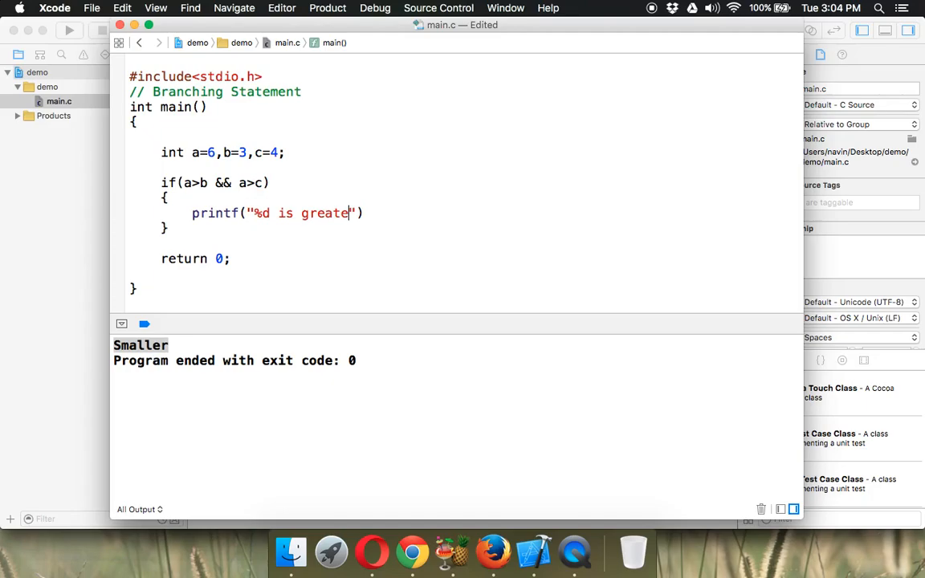
pyautogui.write('r')
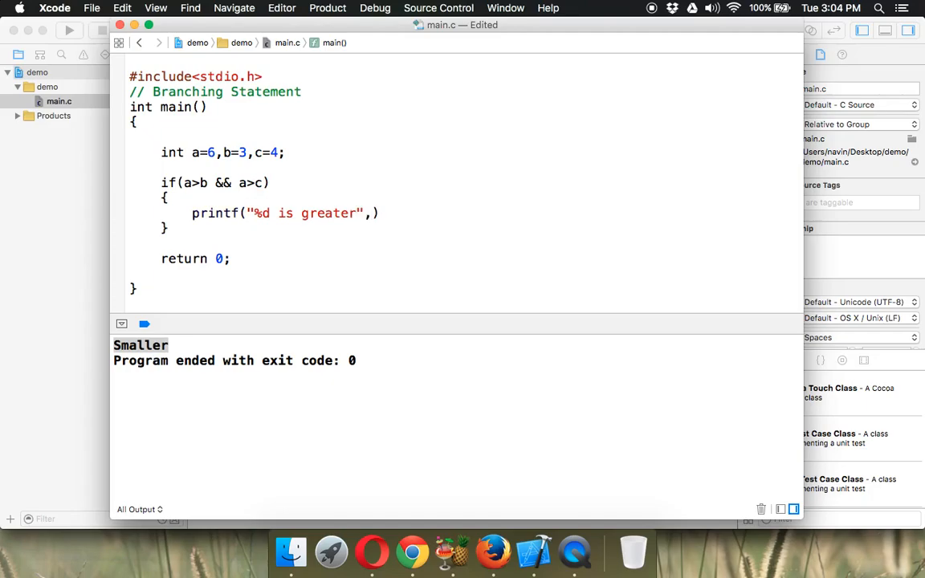
pyautogui.write('a;')
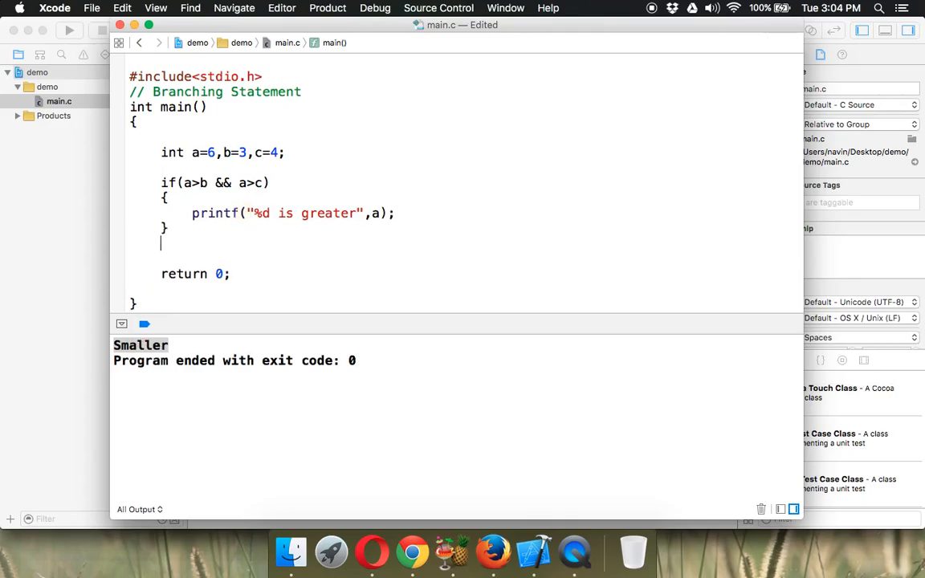
pyautogui.write('else if')
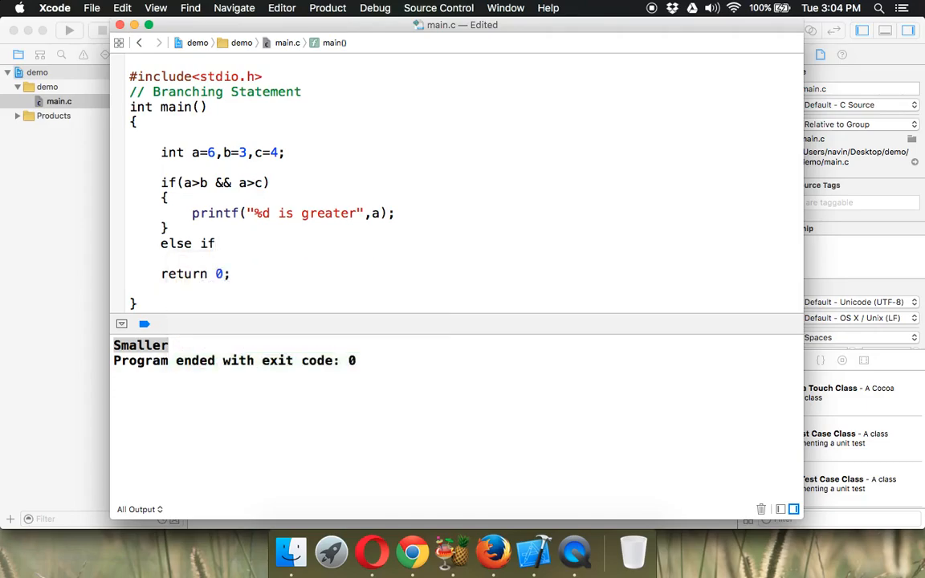
# Step: Type else if(b>c) with empty braces, then select the block to explain it
pyautogui.write('()')
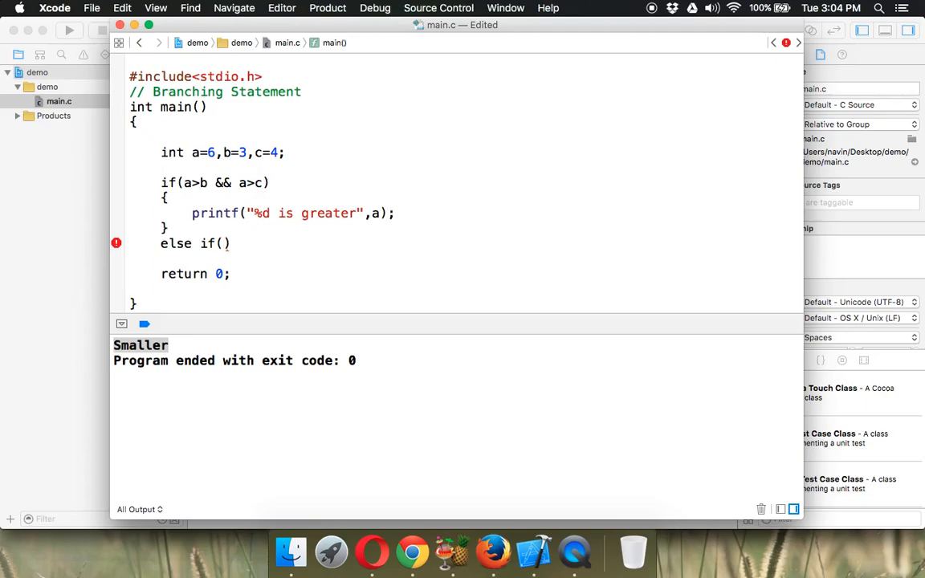
pyautogui.write('b')
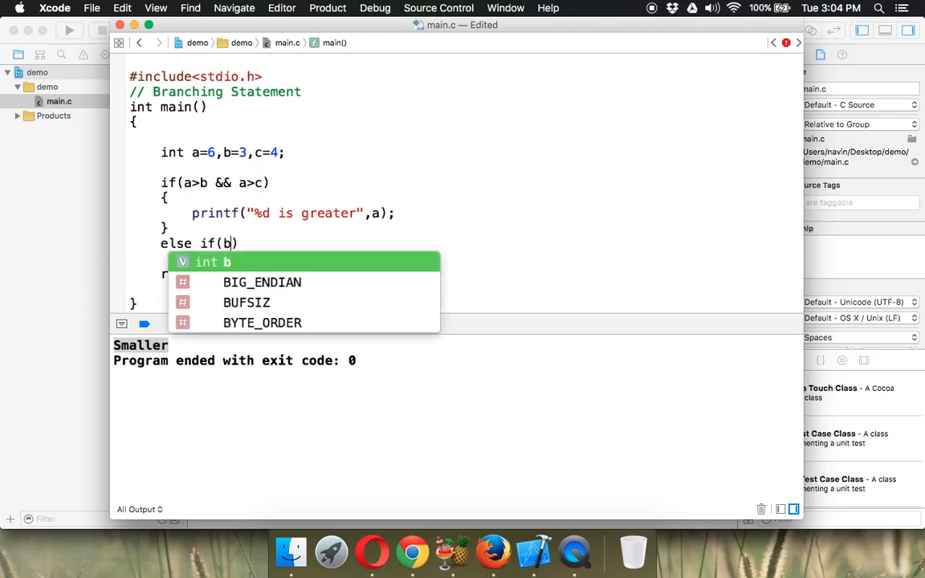
pyautogui.write('>c)')
pyautogui.write('{')
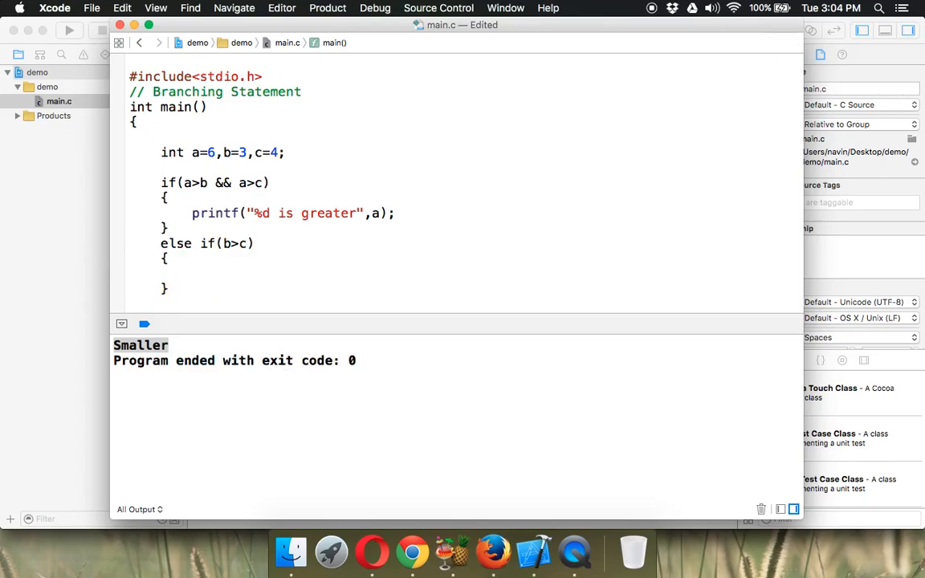
pyautogui.click(191, 273)
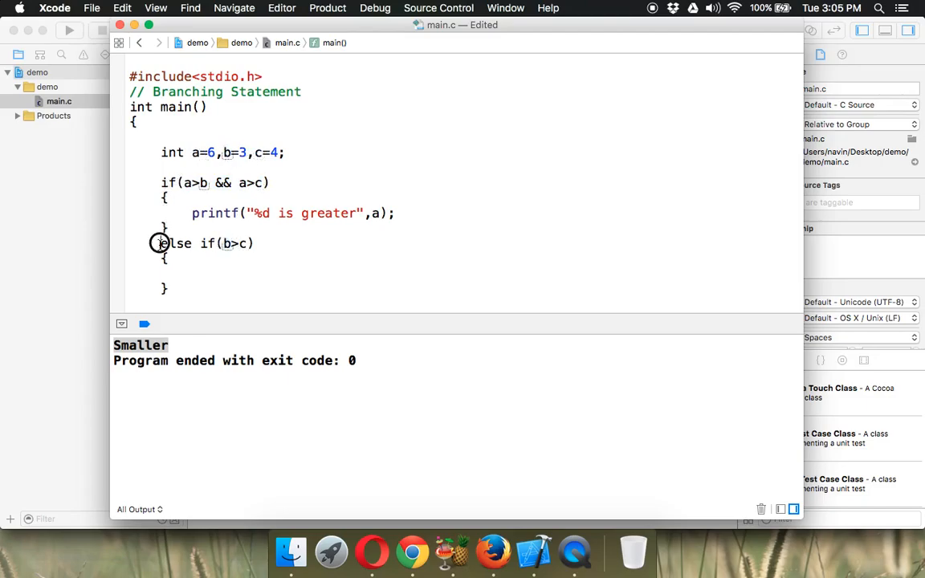
pyautogui.moveTo(161, 243); pyautogui.dragTo(168, 289)
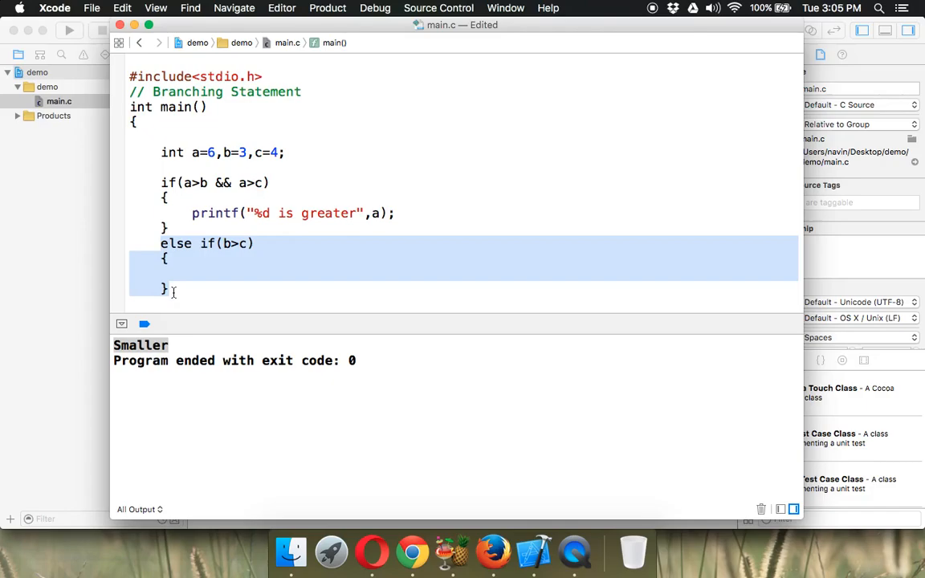
pyautogui.moveTo(161, 183)
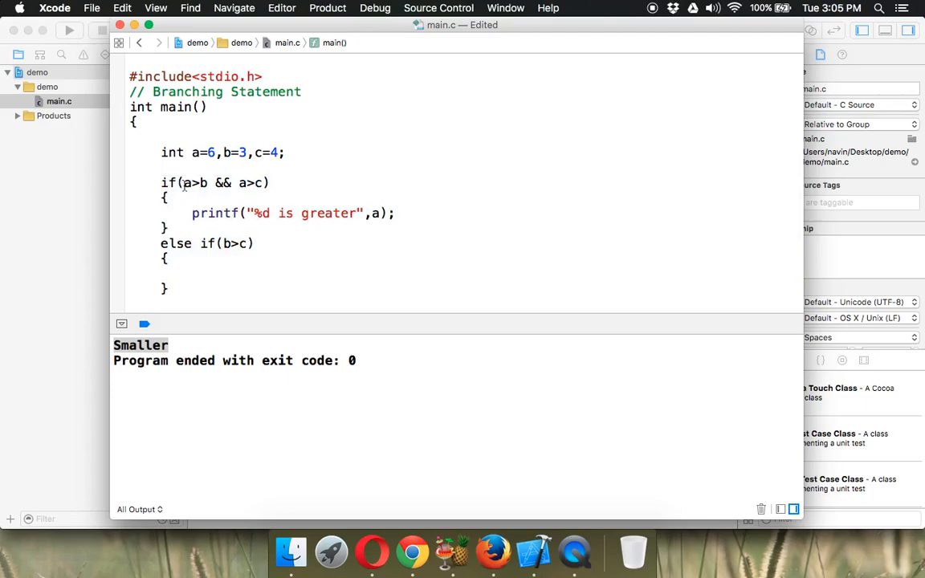
pyautogui.doubleClick(217, 182)
pyautogui.write('prin')
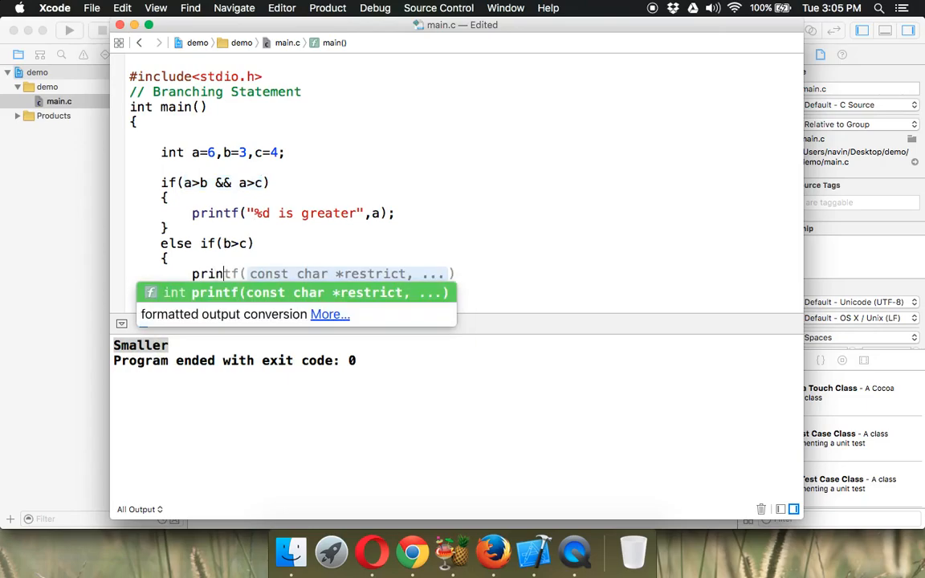
# Step: Fill the else-if block with printf("%d is greater",b)
pyautogui.write('tf')
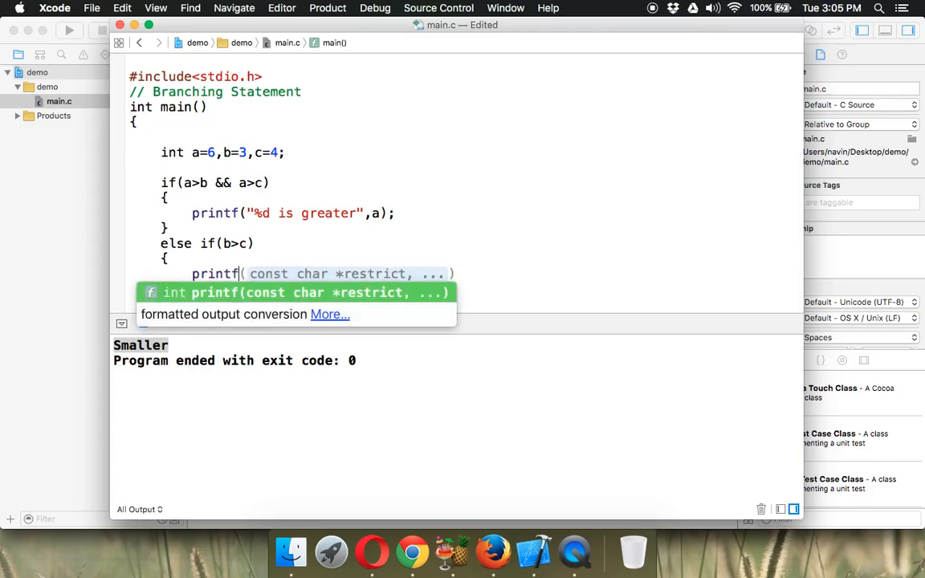
pyautogui.write('"");')
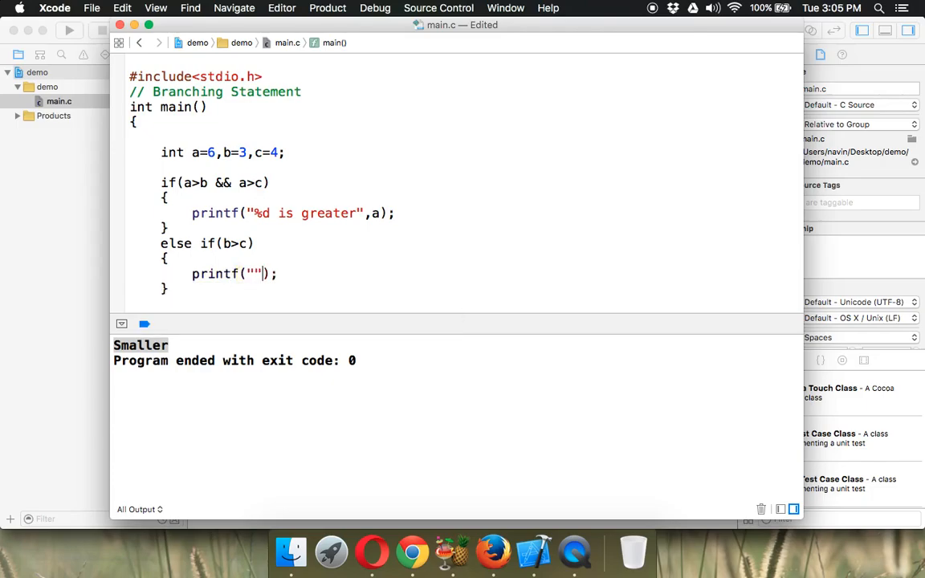
pyautogui.write('%d is')
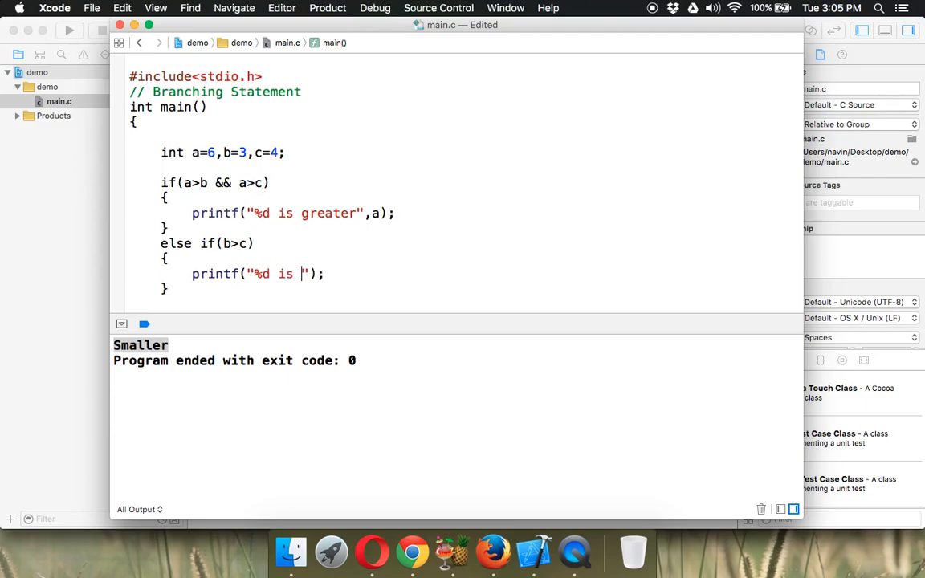
pyautogui.write('greater')
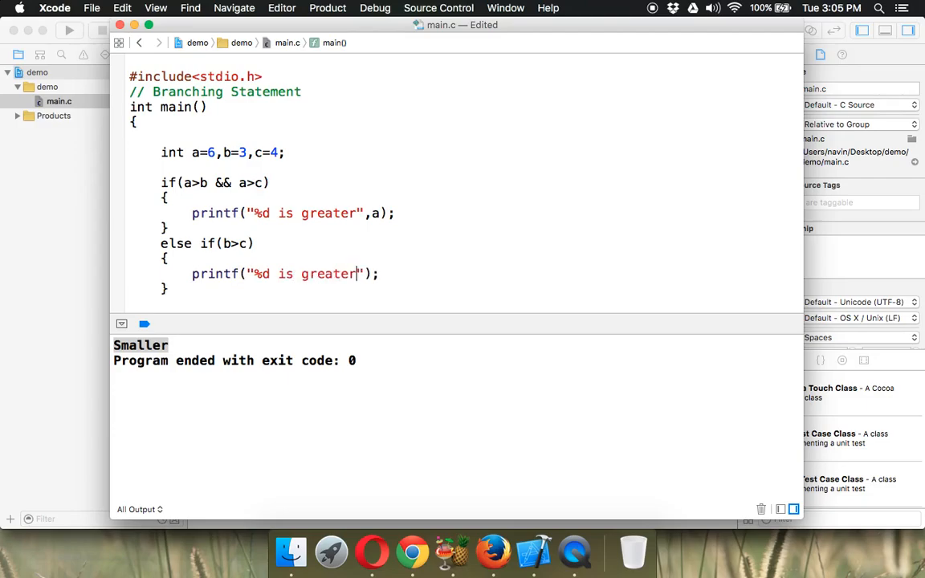
pyautogui.write('b')
pyautogui.write('else')
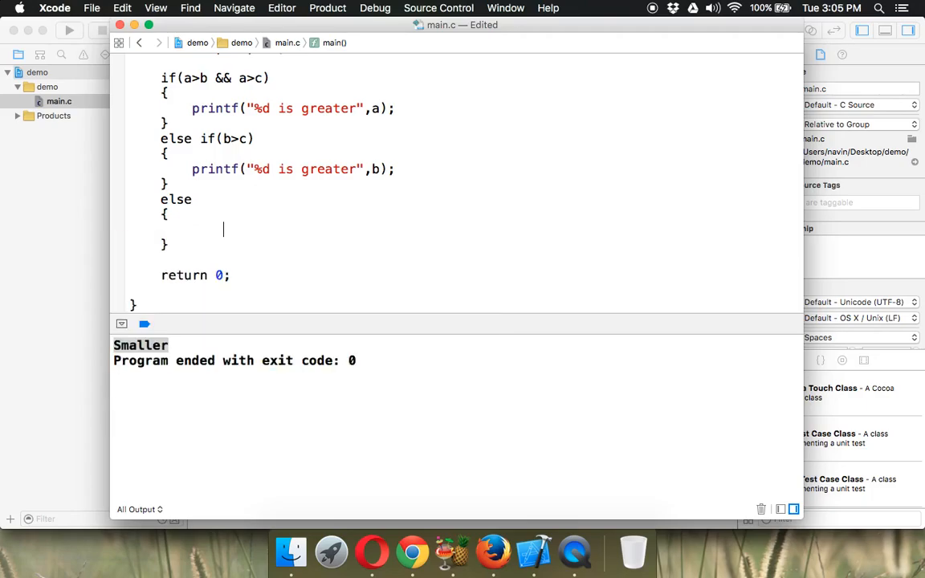
# Step: Type printf("%d is greater",c inside the else braces
pyautogui.write('printf(')
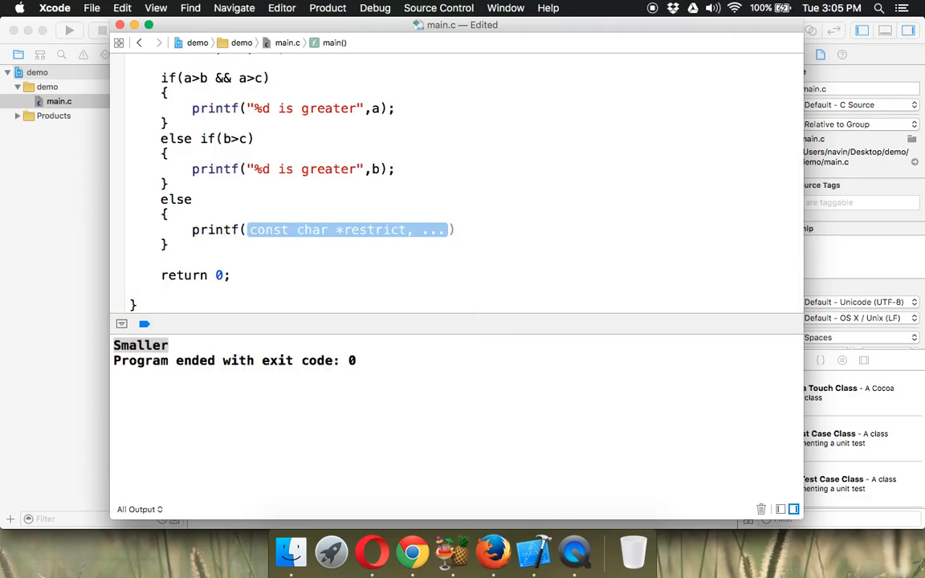
pyautogui.write('"#')
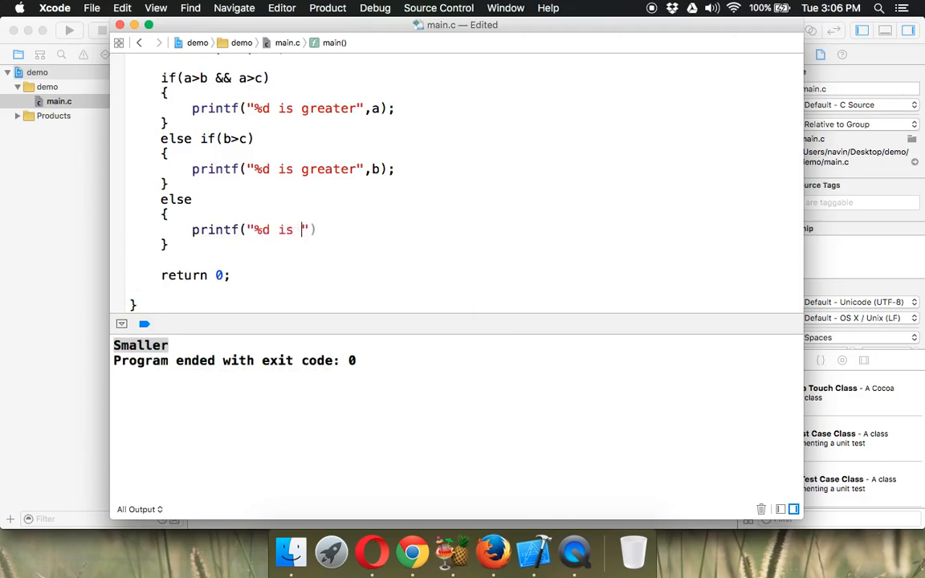
pyautogui.write('greater",c')
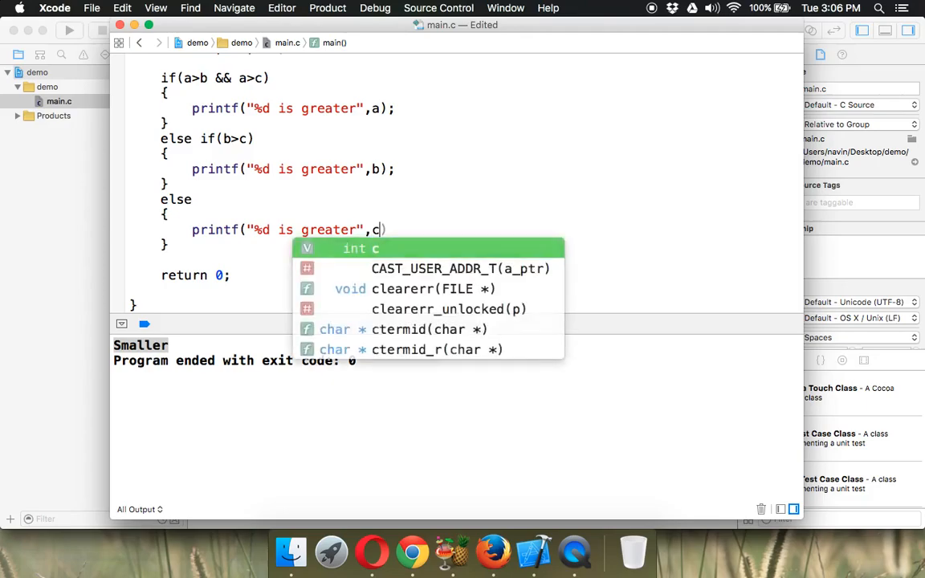